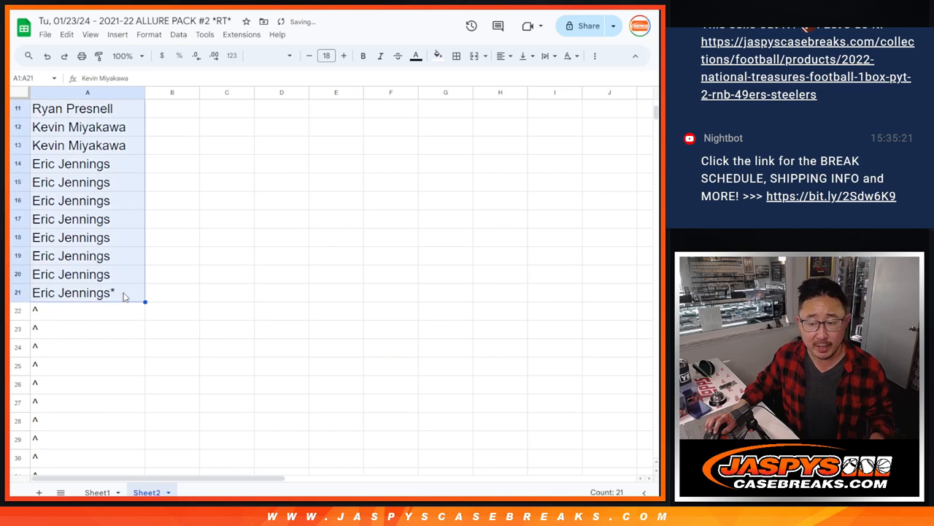
# - Scroll through the buyer names in column A of Sheet2 before moving to the dice roller
pyautogui.scroll(-3)
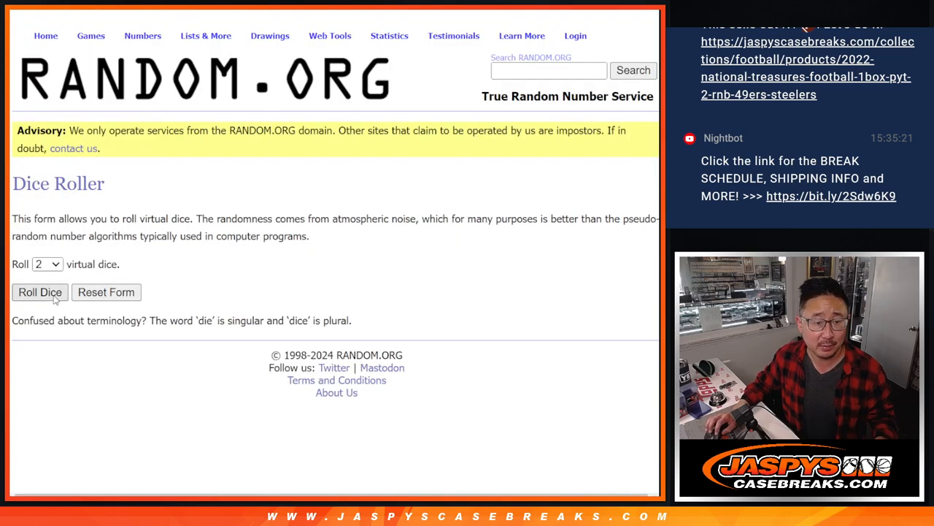
# - Roll the two dice (3 and 1, total four) and load the buyer names into the List Randomizer
pyautogui.click(39, 293)
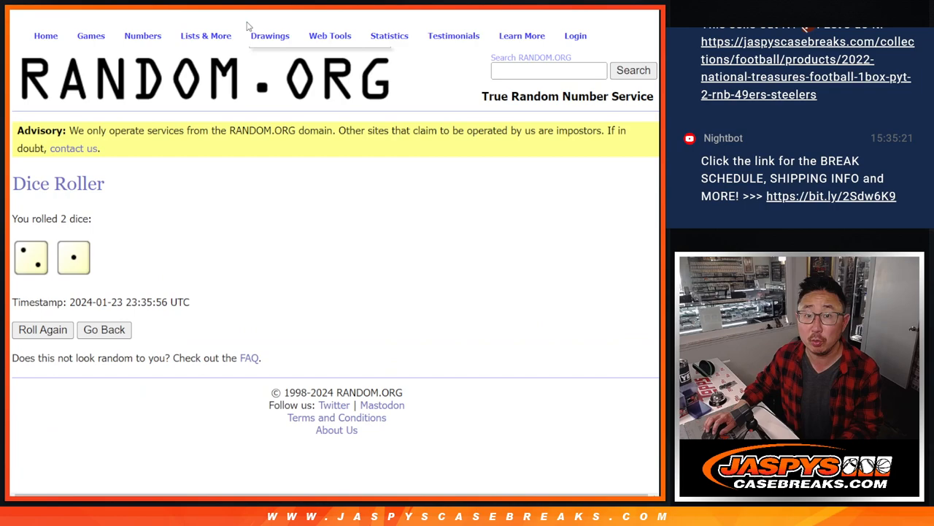
pyautogui.click(206, 35)
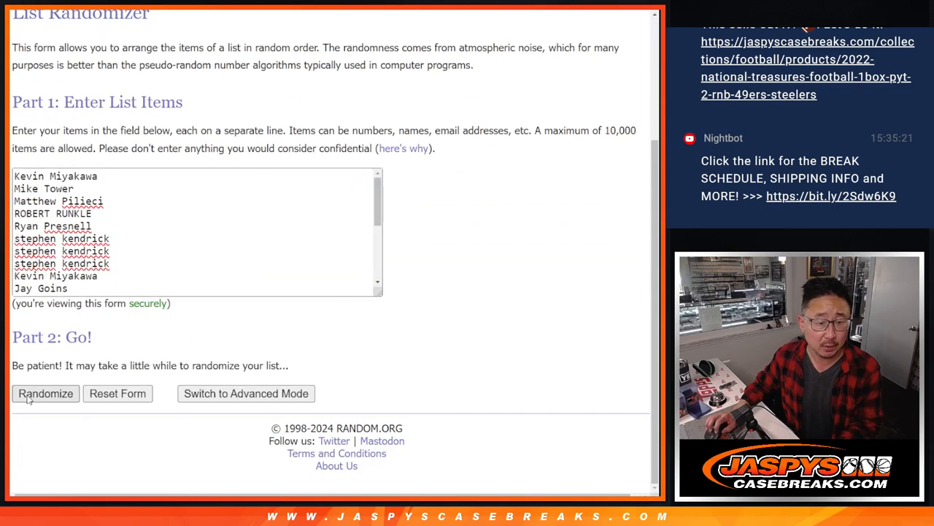
pyautogui.click(45, 393)
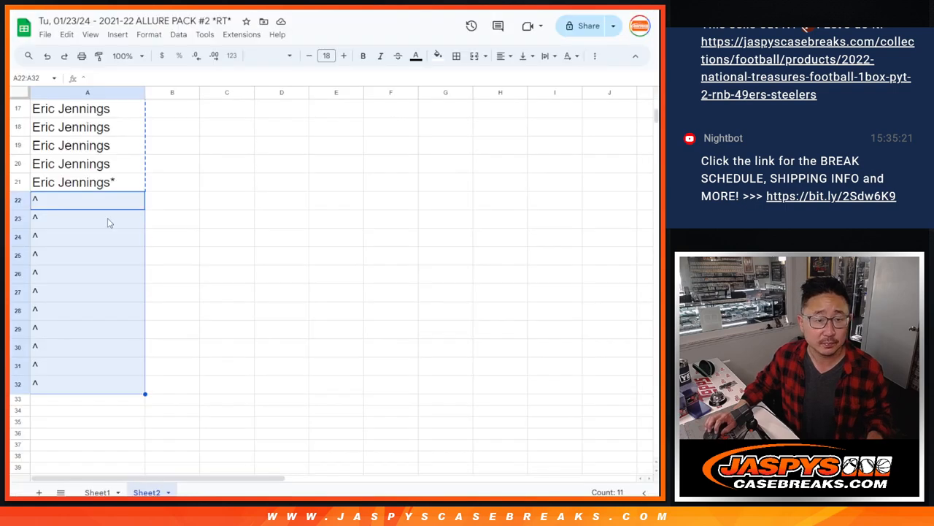
pyautogui.write('ROBERT RUNKLE')
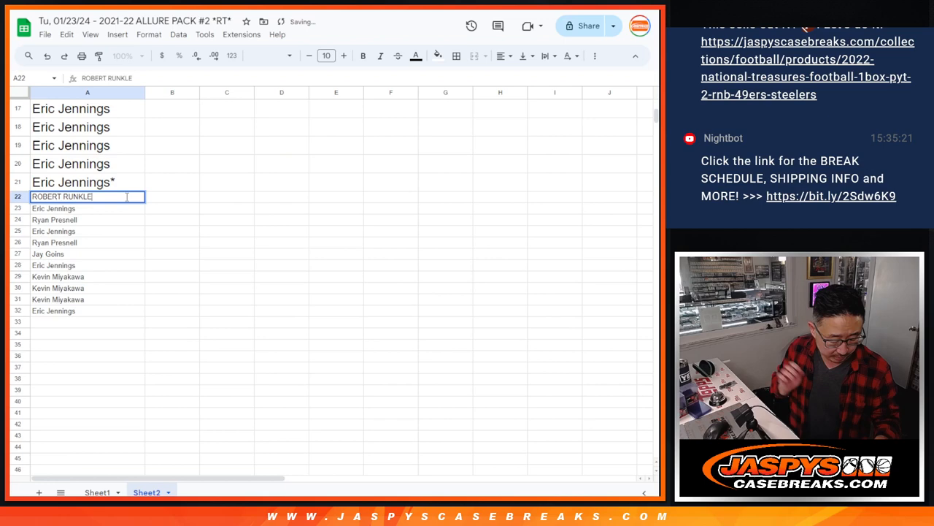
pyautogui.press('enter')
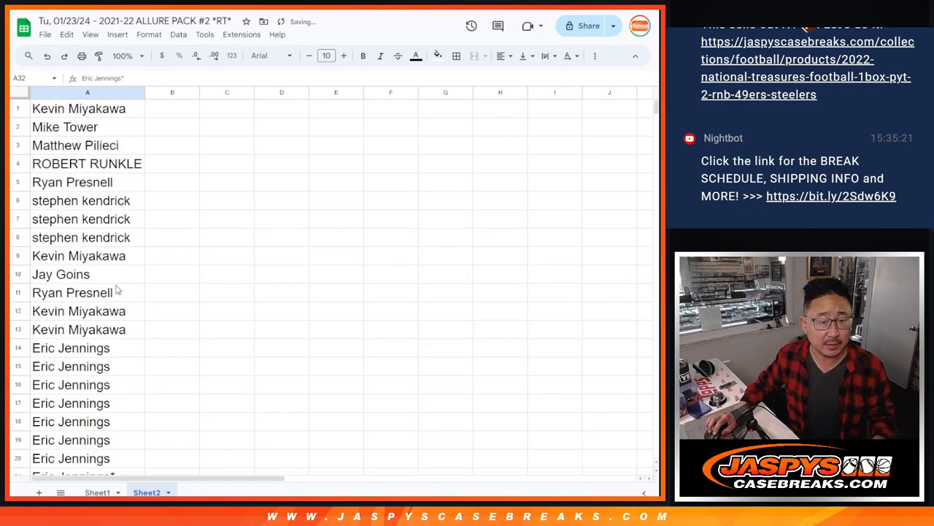
pyautogui.click(96, 490)
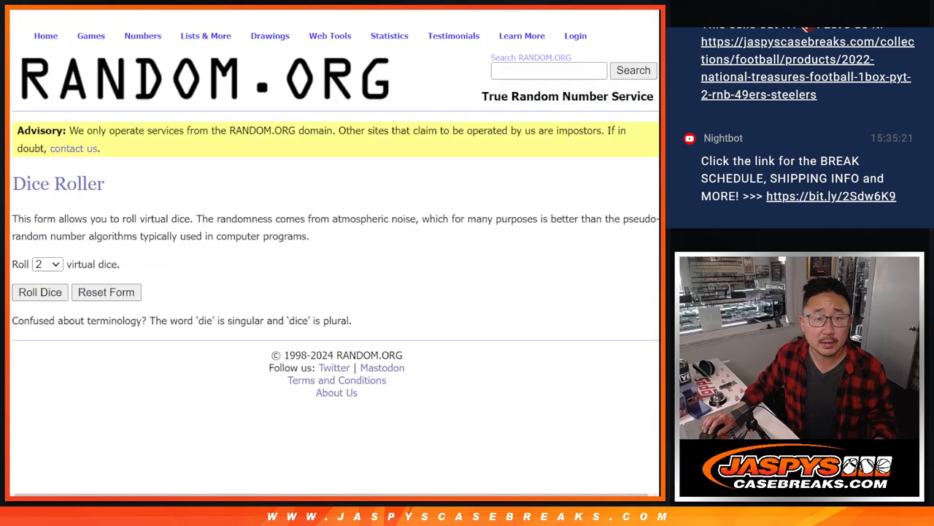
# - Roll the dice, shuffle the 32 buyer names seven times and place the final order in Sheet1 column A
pyautogui.click(39, 292)
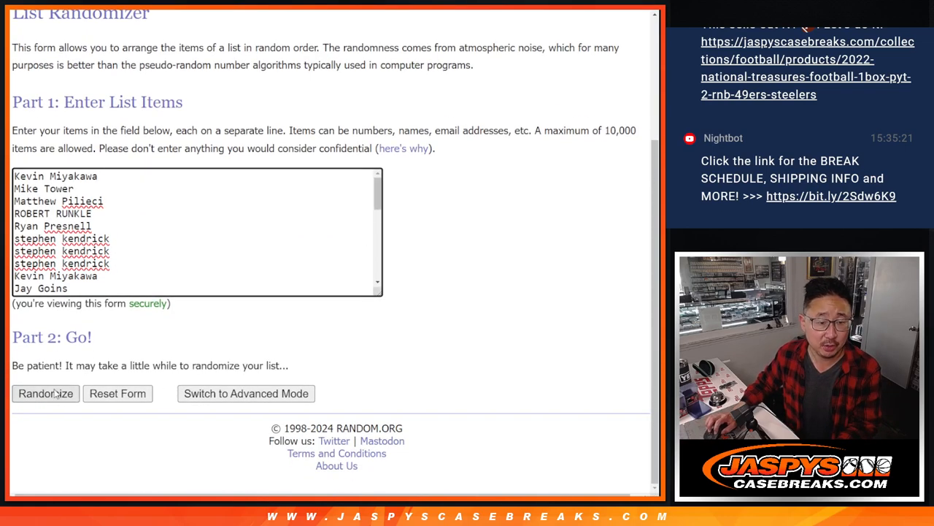
pyautogui.click(45, 393)
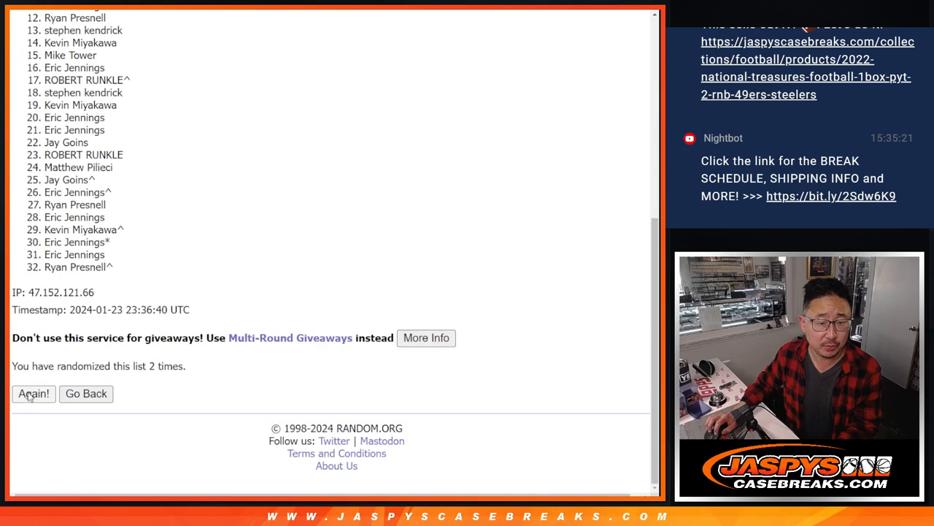
pyautogui.click(32, 394)
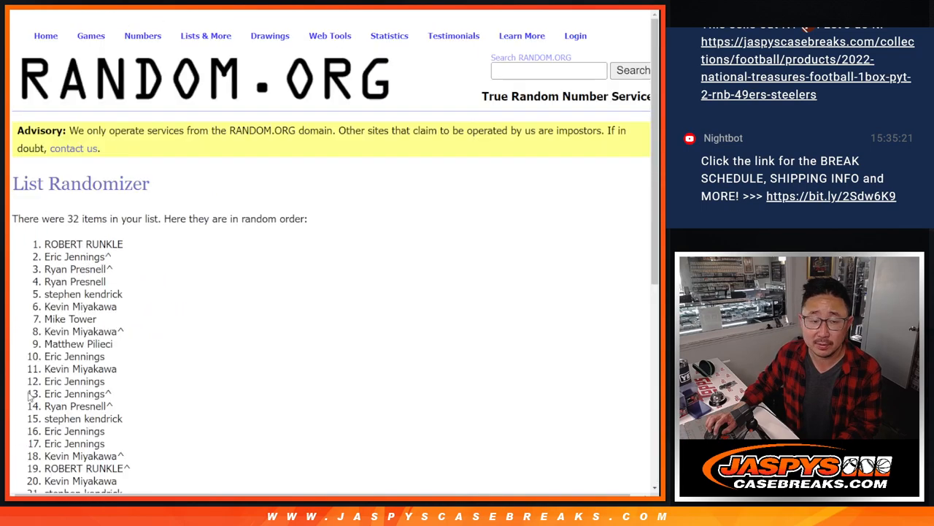
pyautogui.scroll(-3)
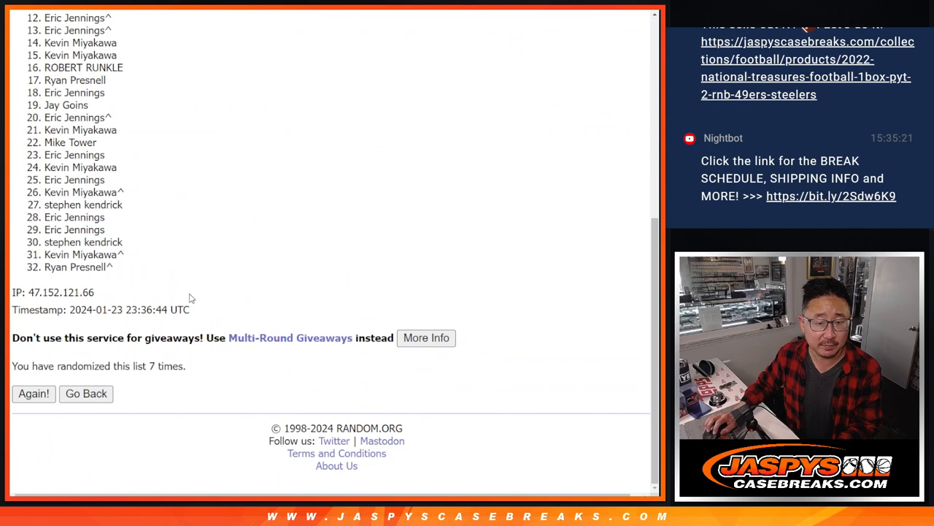
pyautogui.click(32, 393)
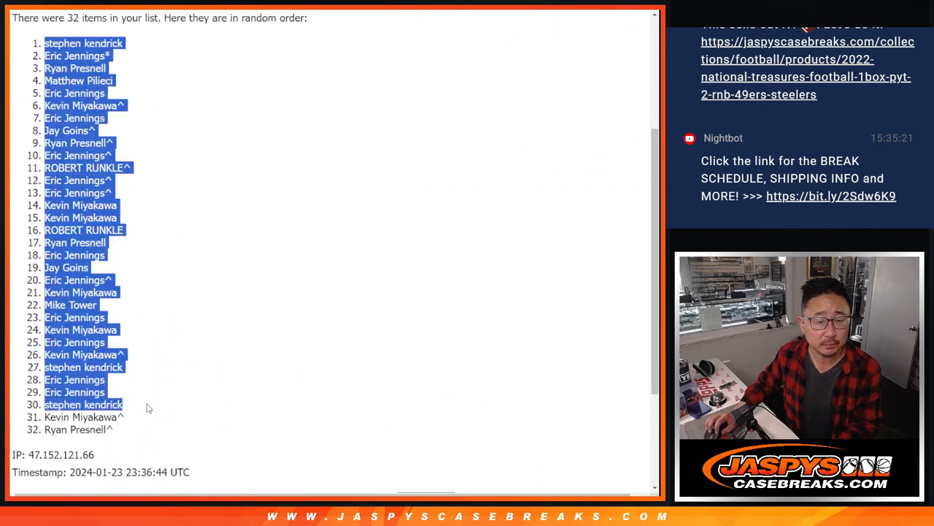
pyautogui.scroll(-3)
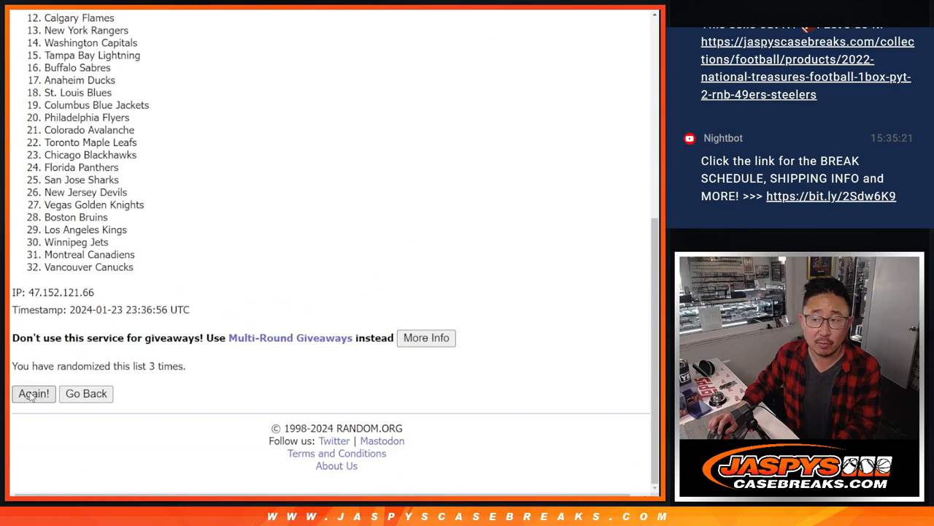
# - Shuffle the 32 NHL team list six times in the List Randomizer
pyautogui.click(34, 394)
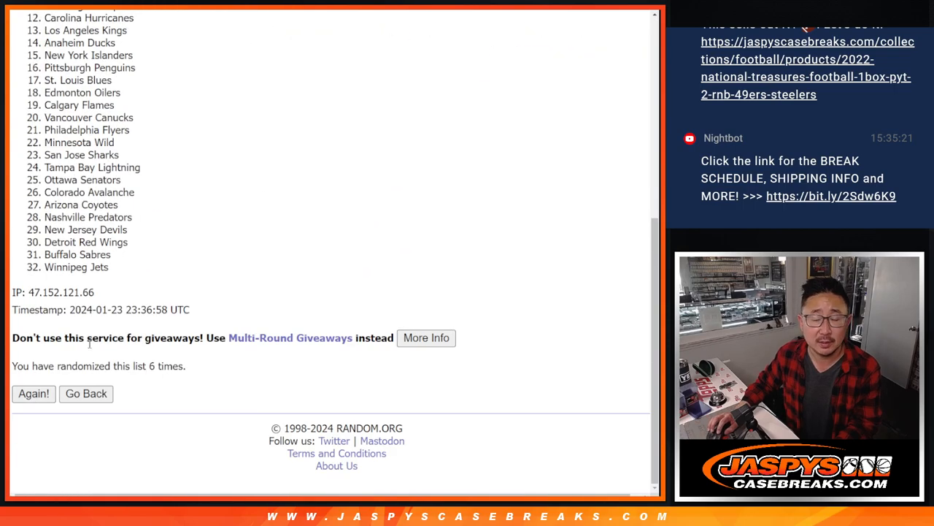
pyautogui.click(32, 394)
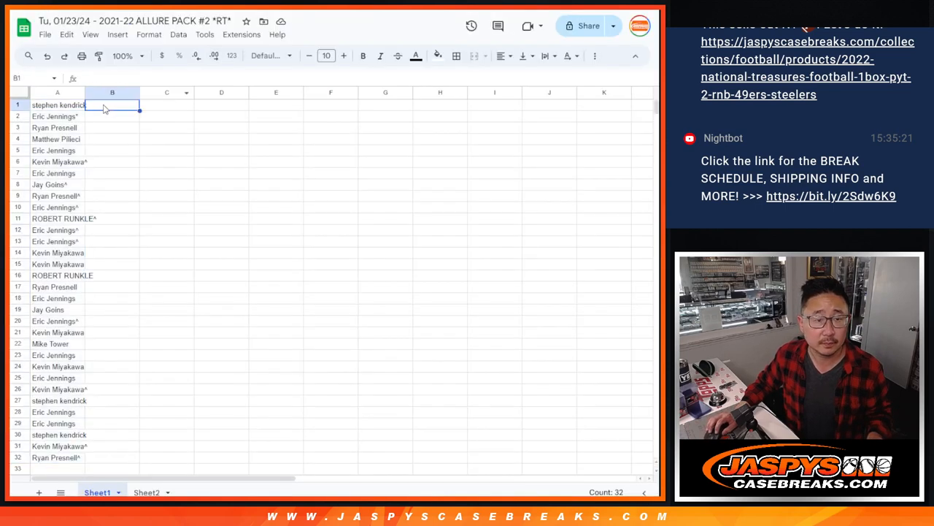
# - Paste the teams in column B, set Rubik font, 150% zoom, borders, and sort A–B by team A→Z
pyautogui.click(266, 55)
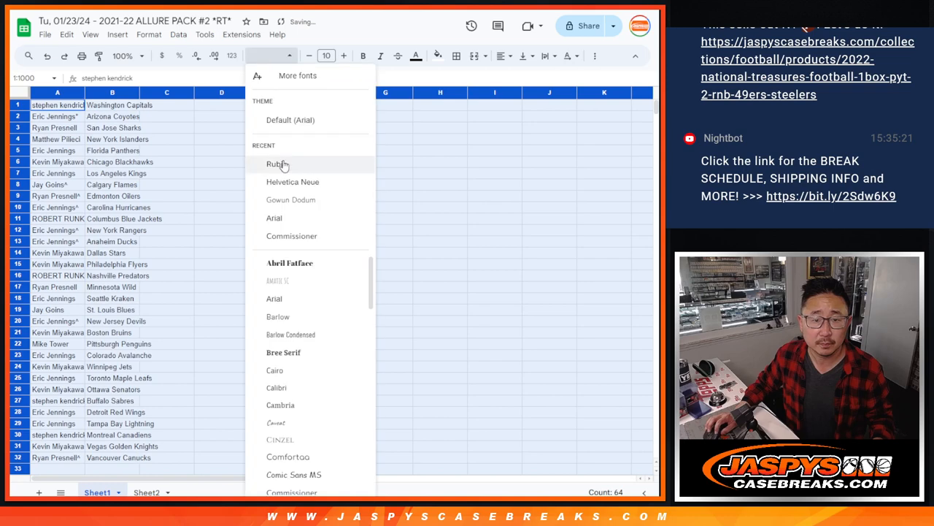
pyautogui.click(277, 164)
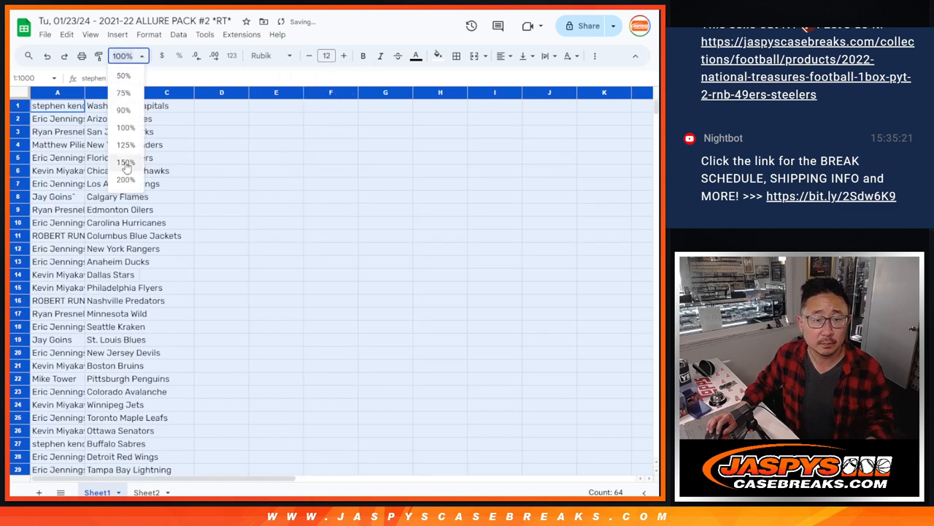
pyautogui.click(125, 162)
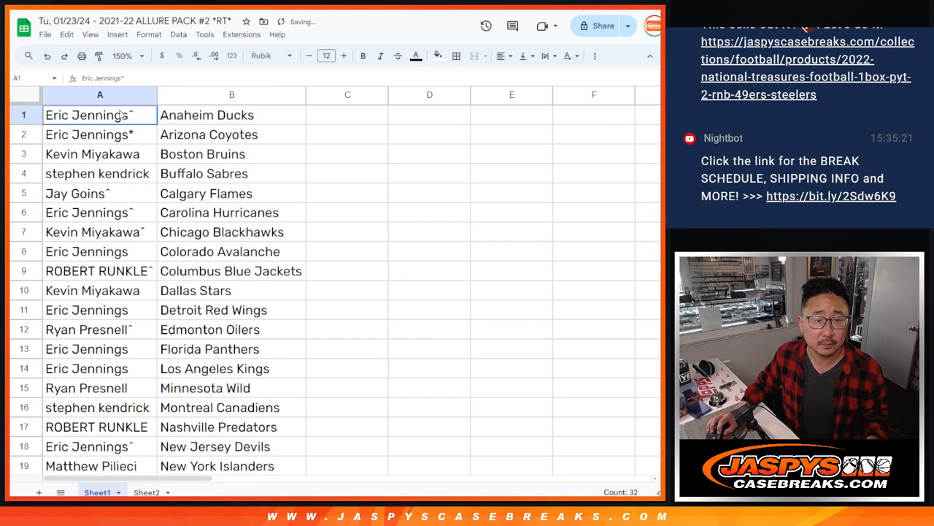
# - Print Sheet1's name-and-team pairings and start retitling the spreadsheet ALLURE PACK #1
pyautogui.click(82, 56)
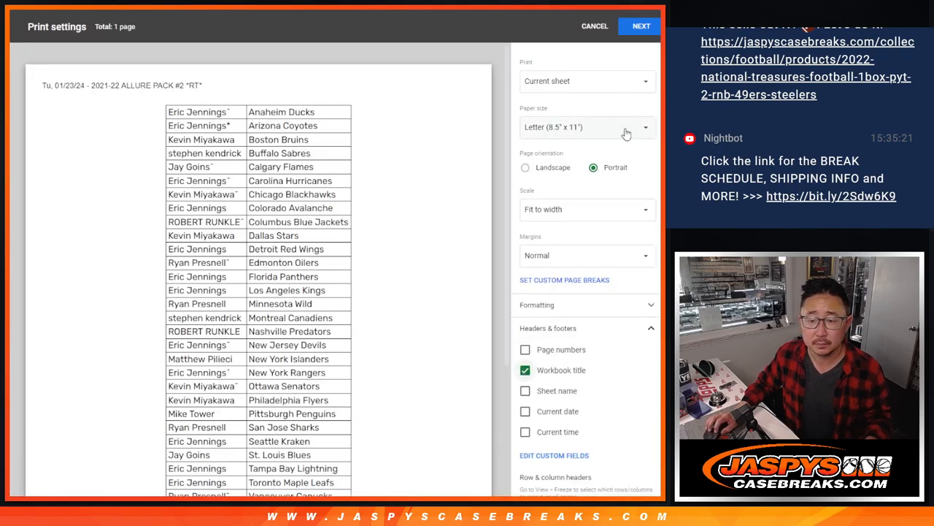
pyautogui.click(640, 26)
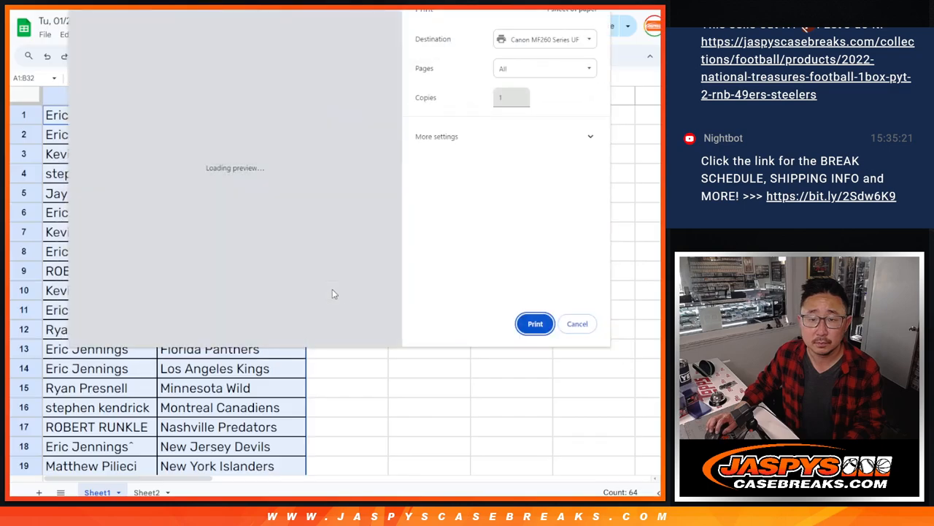
pyautogui.click(576, 324)
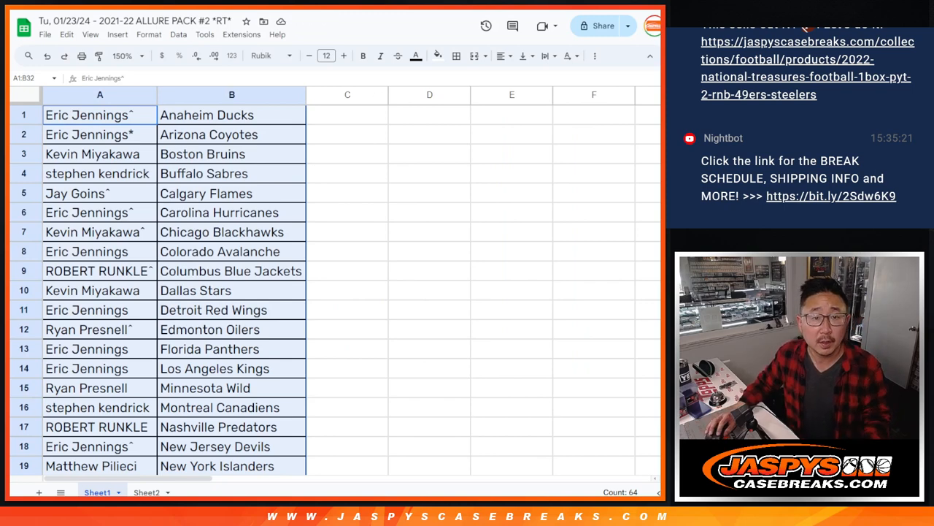
pyautogui.click(131, 20)
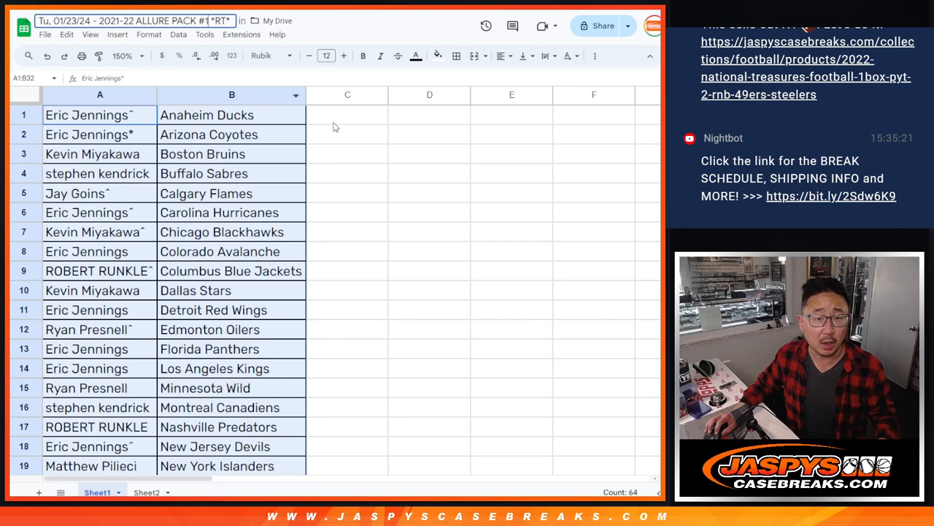
# - Switch to the RANDOM.ORG dice roller and roll two dice (3 and 2, total five)
pyautogui.click(347, 134)
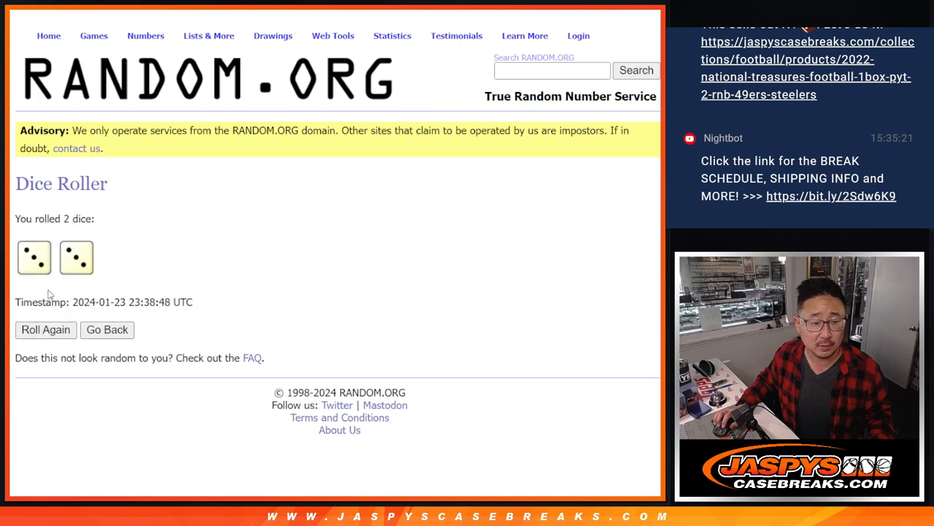
# - Shuffle the 32 buyer names six times and select the top six results for the bonus
pyautogui.click(526, 35)
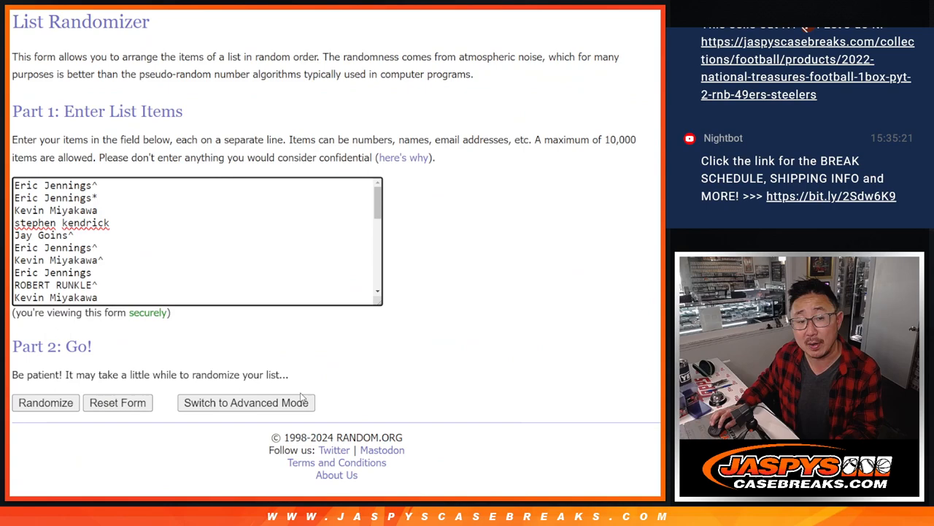
pyautogui.click(45, 403)
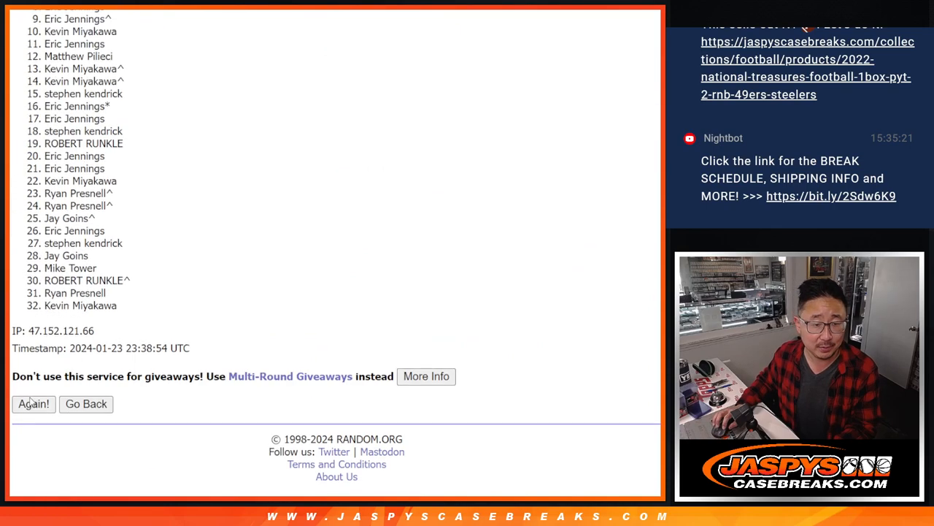
pyautogui.click(32, 403)
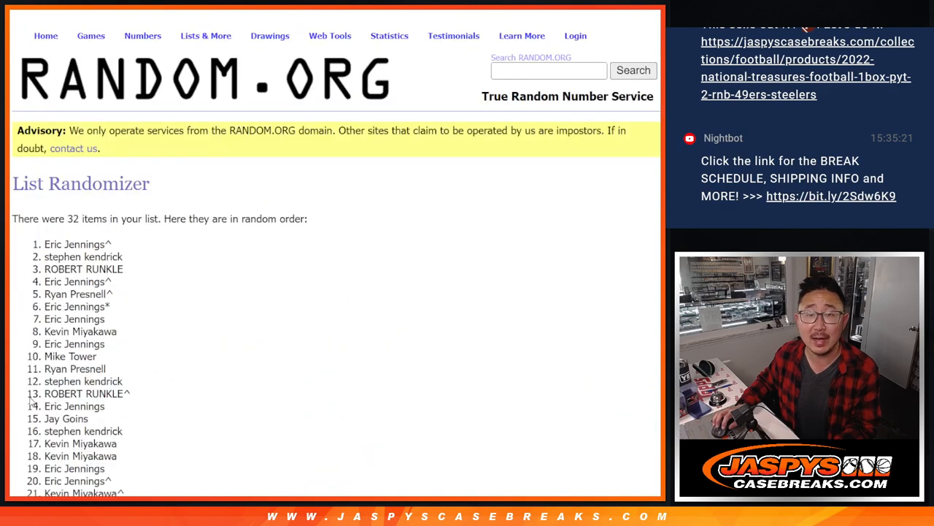
pyautogui.scroll(-3)
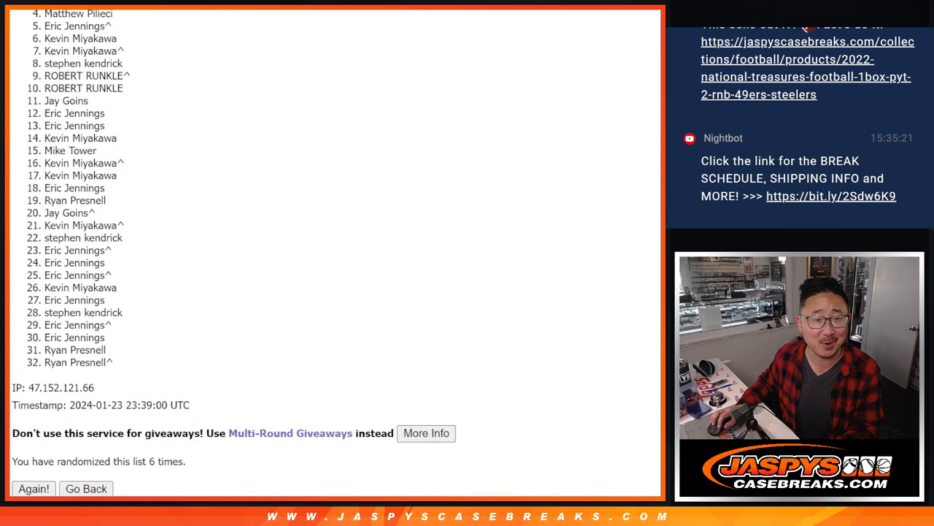
pyautogui.click(32, 488)
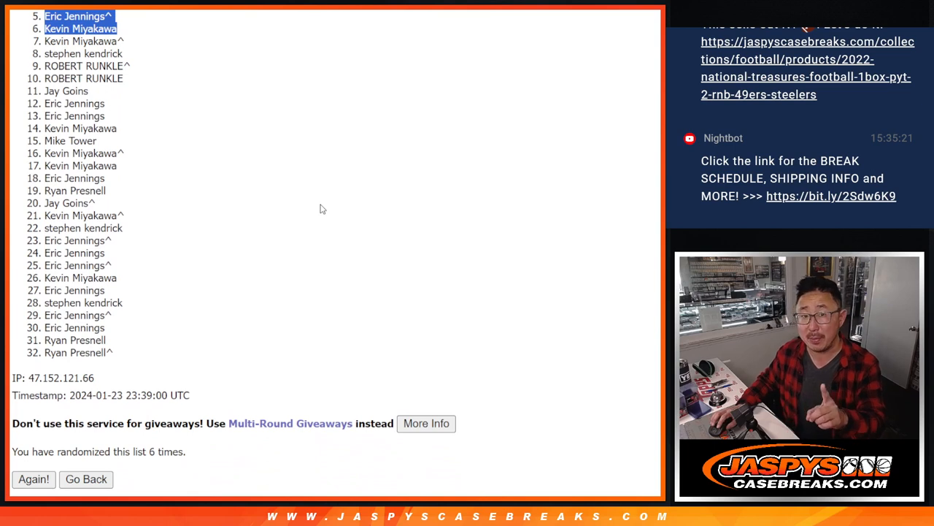
pyautogui.click(32, 479)
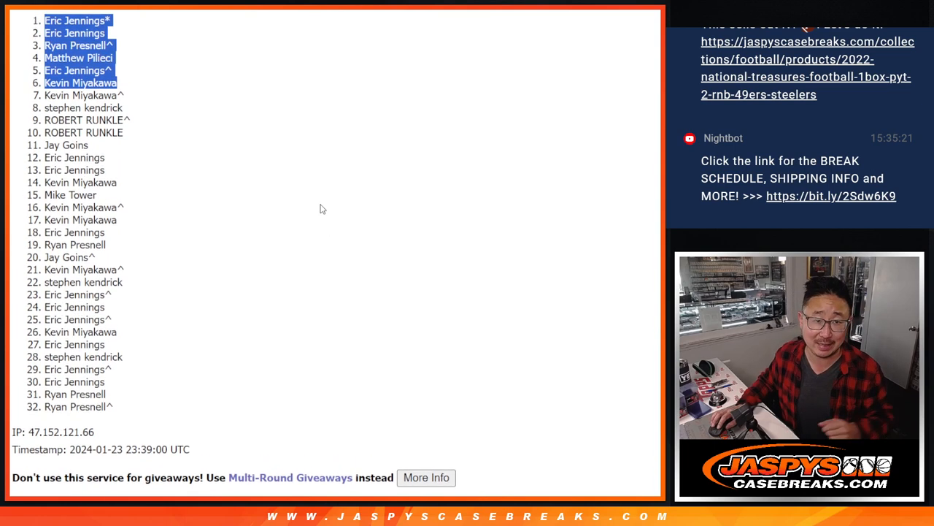